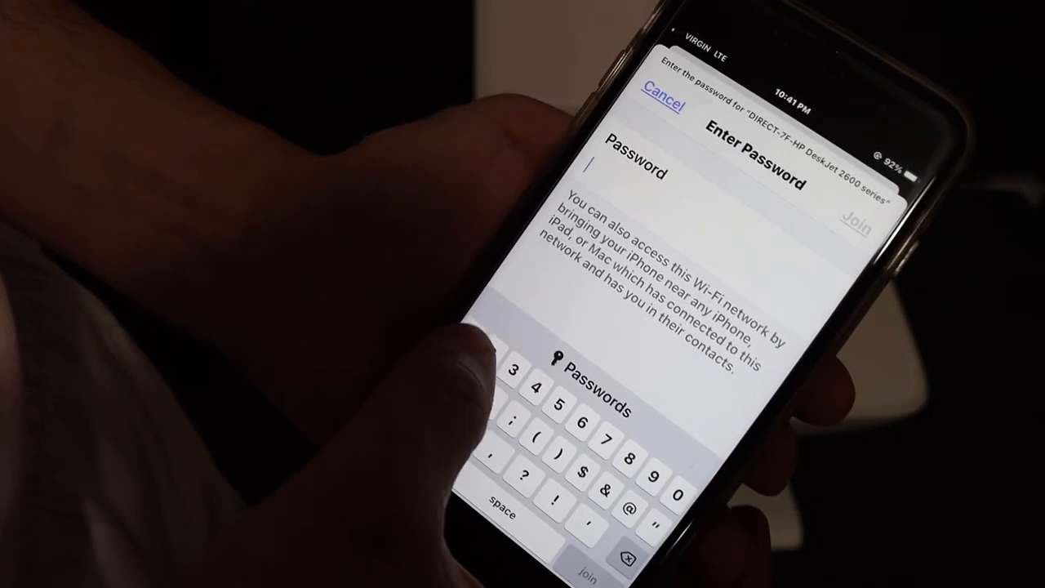
{"action": "type", "text": "5"}
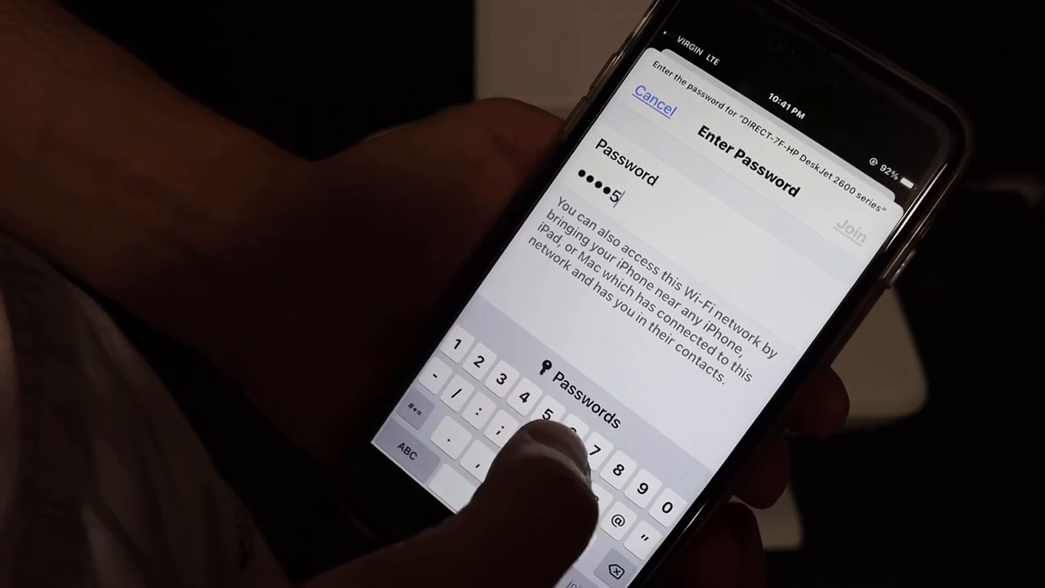